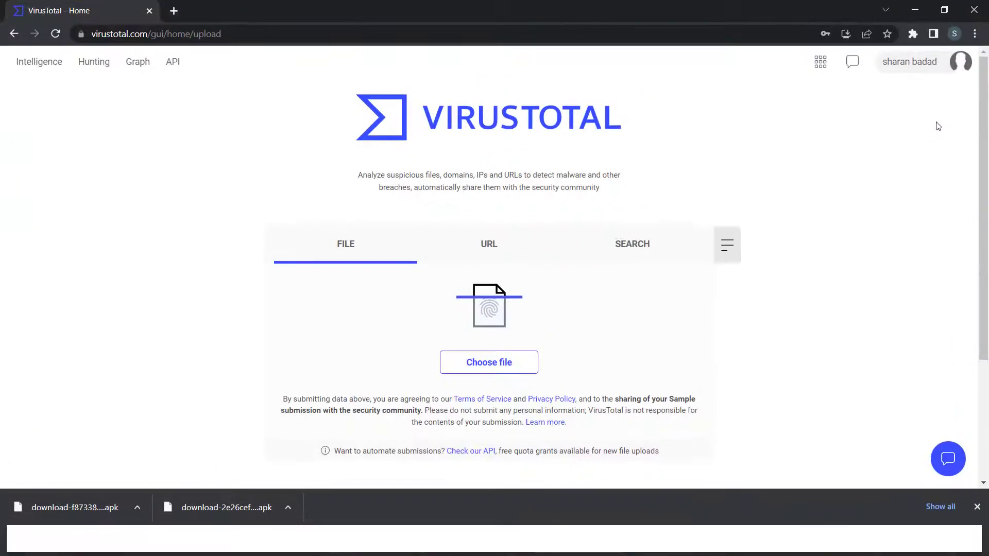
Step: Upload download-2e26cef….apk to VirusTotal and keep the f873385… report in another tab
left_click(489, 243)
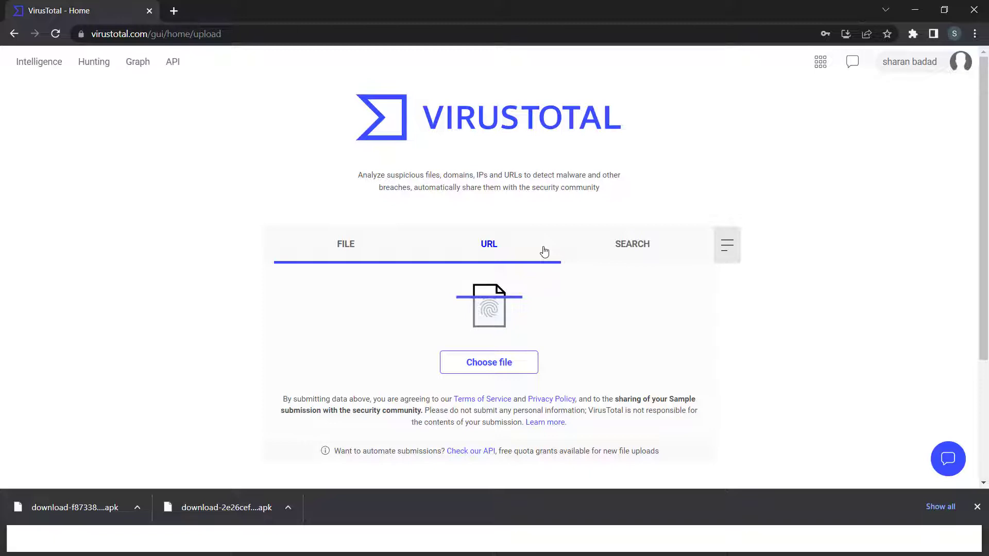
left_click(346, 244)
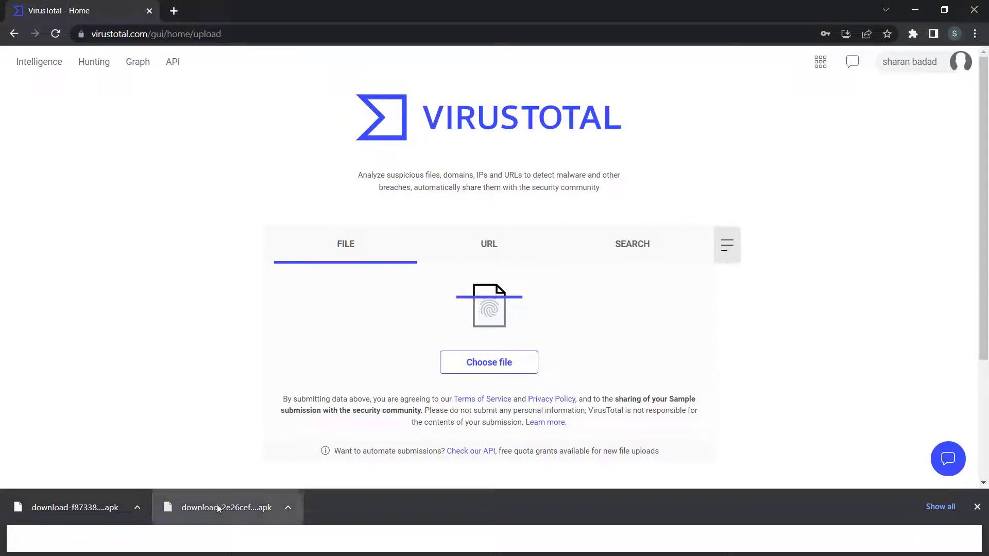
left_click(488, 362)
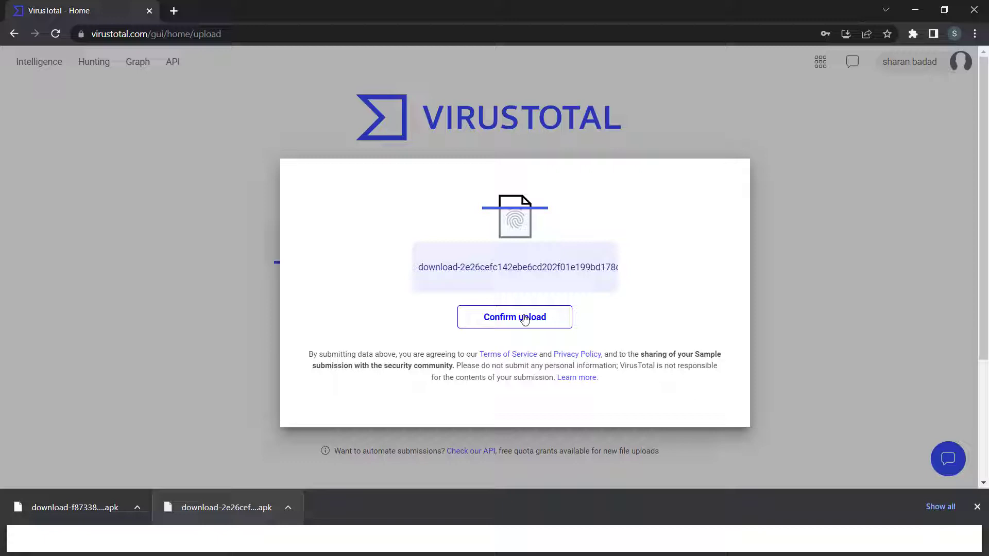
left_click(514, 317)
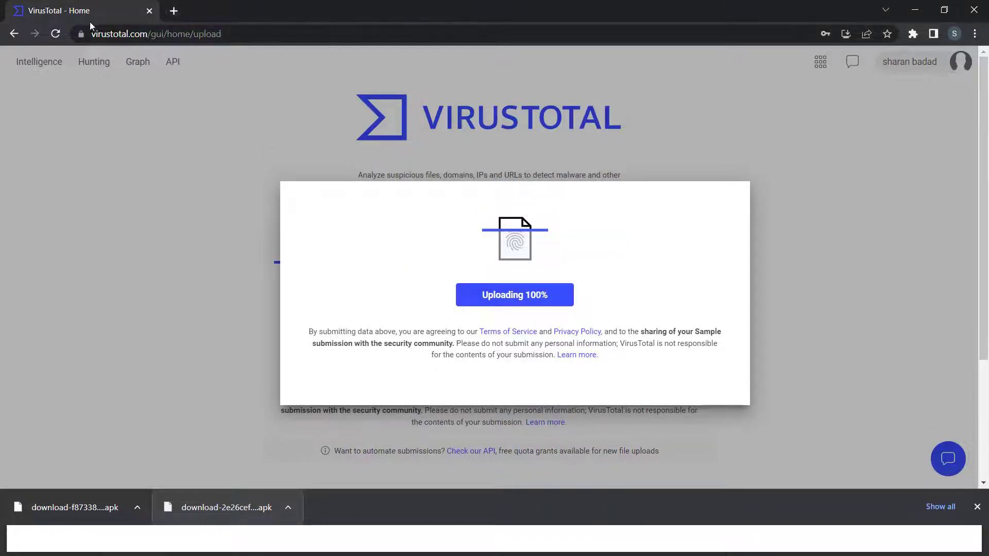
right_click(72, 10)
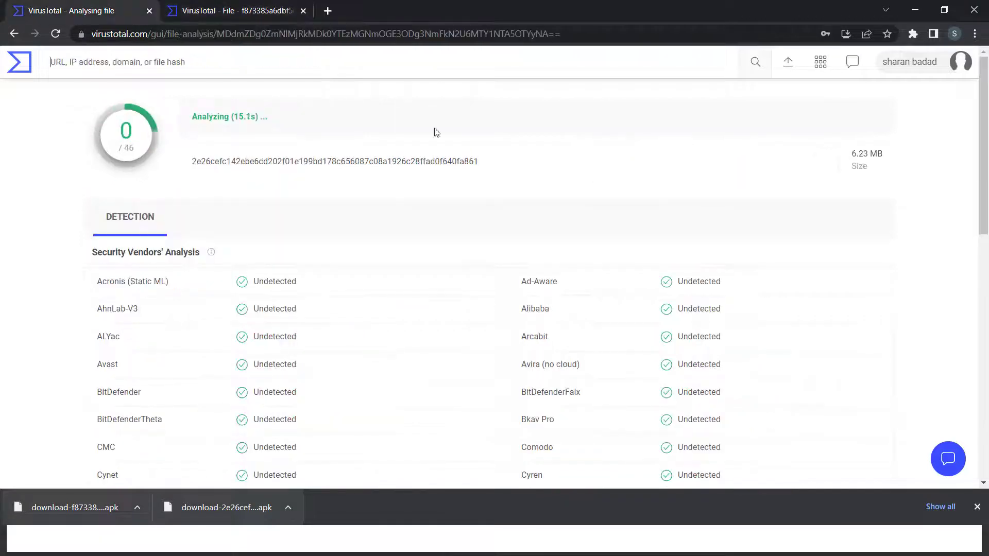
mouse_move(579, 266)
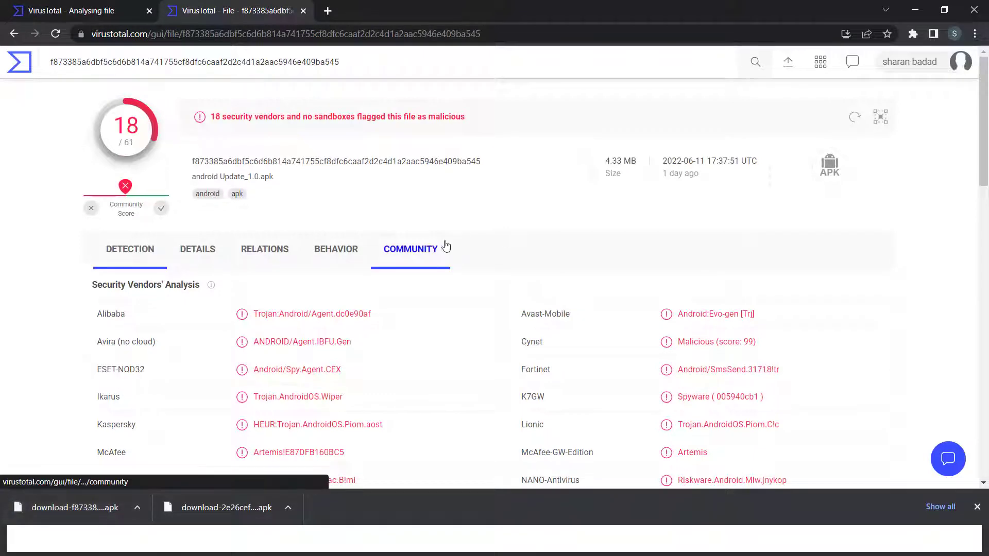
Step: Review the Security Vendors' Analysis for android Update_1.0.apk, with 18 of 61 flagging malicious
left_click(130, 250)
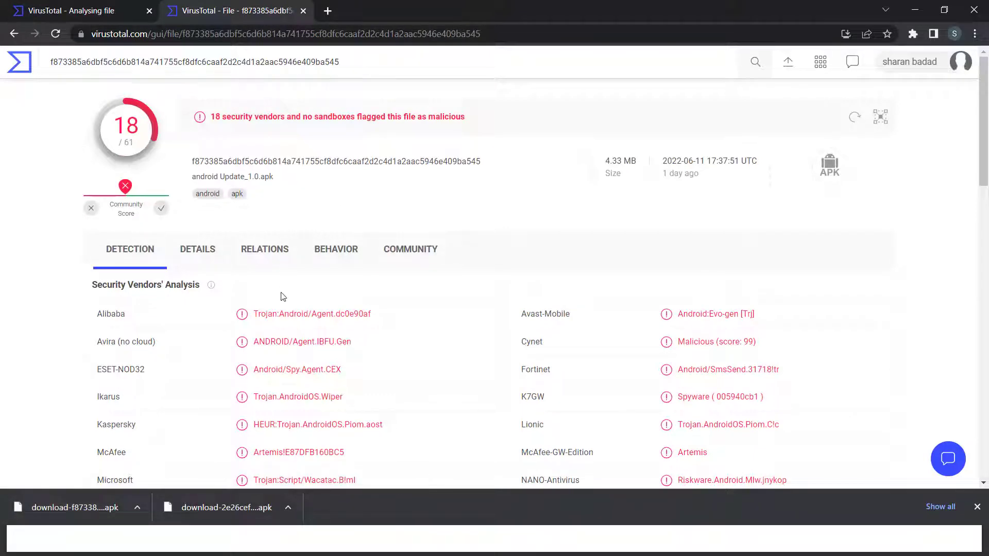
mouse_move(357, 218)
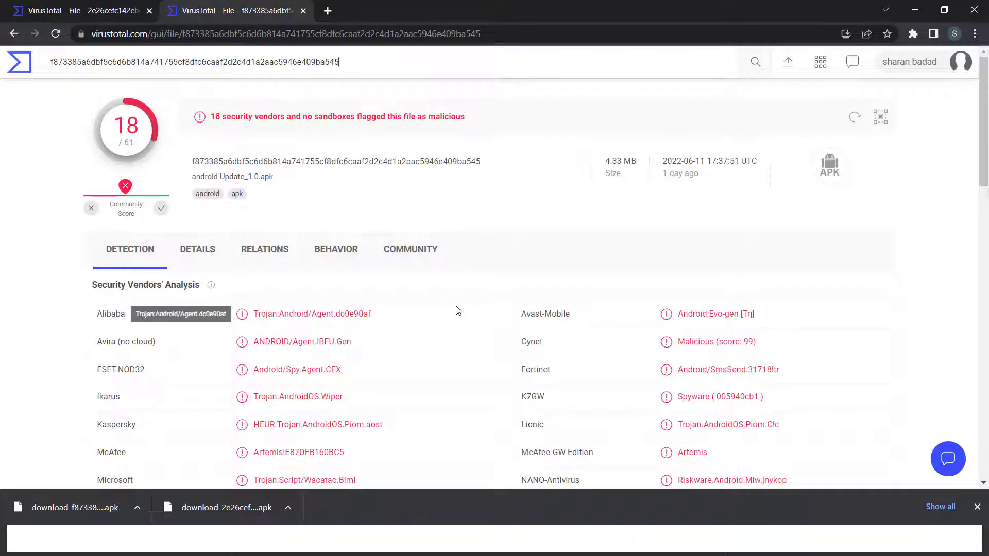
scroll("down", 3)
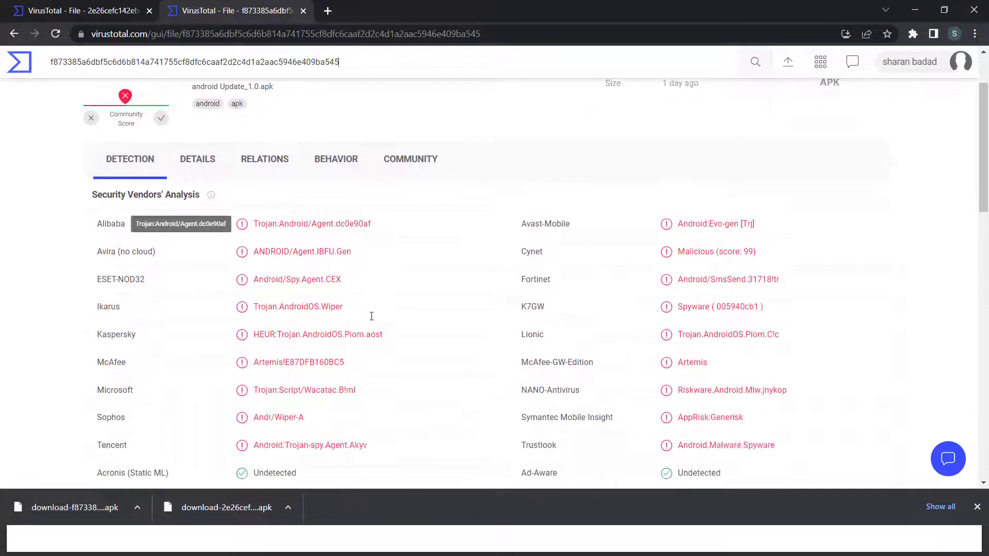
scroll("down", 3)
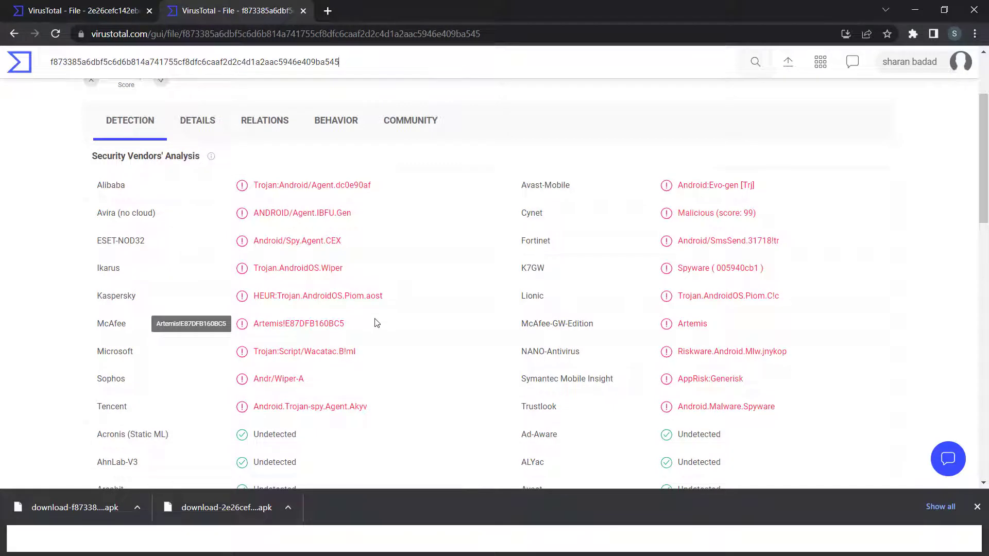
mouse_move(315, 241)
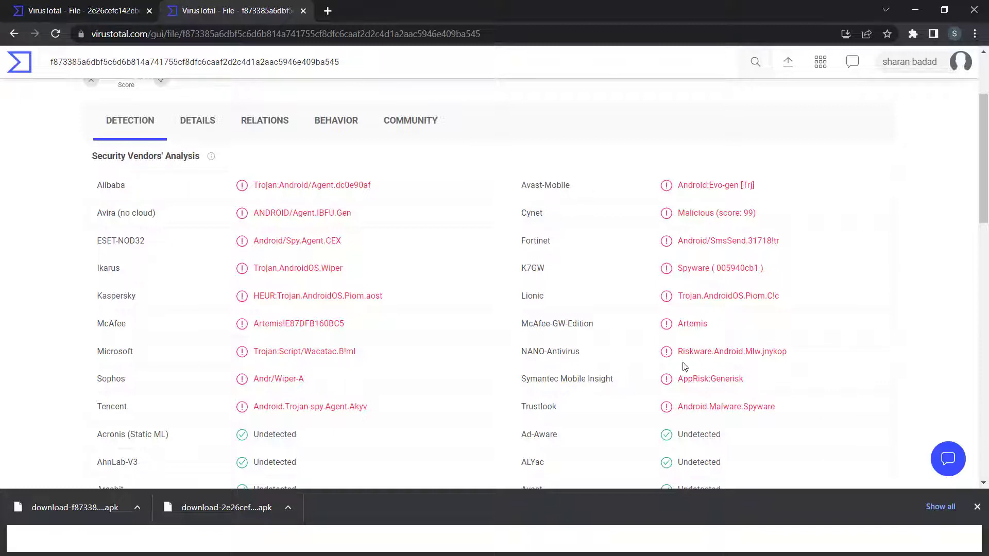
scroll("up", 3)
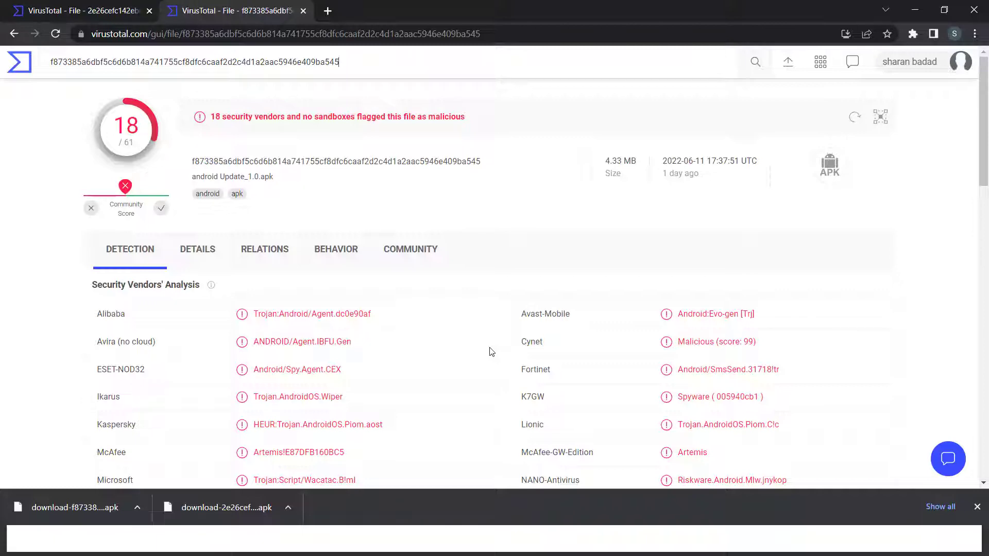
mouse_move(5, 175)
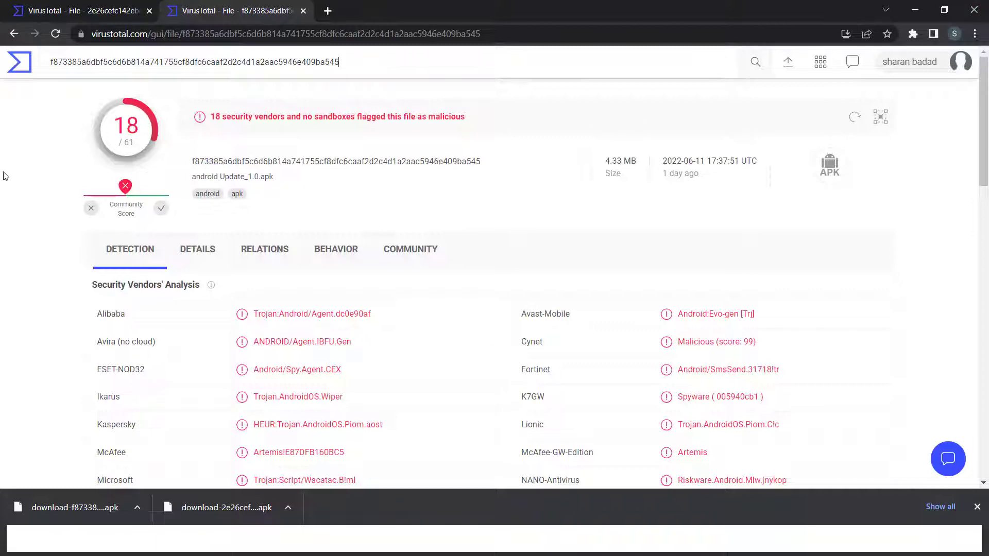
scroll("down", 3)
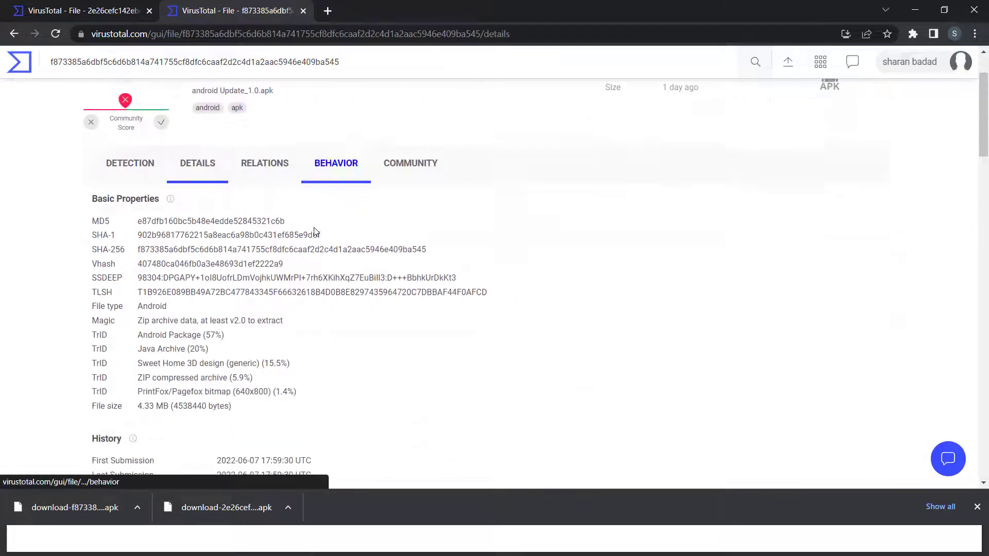
Step: Read Basic Properties, Android Info, certificate and the expanded permissions list, then return to Android Info
scroll("down", 3)
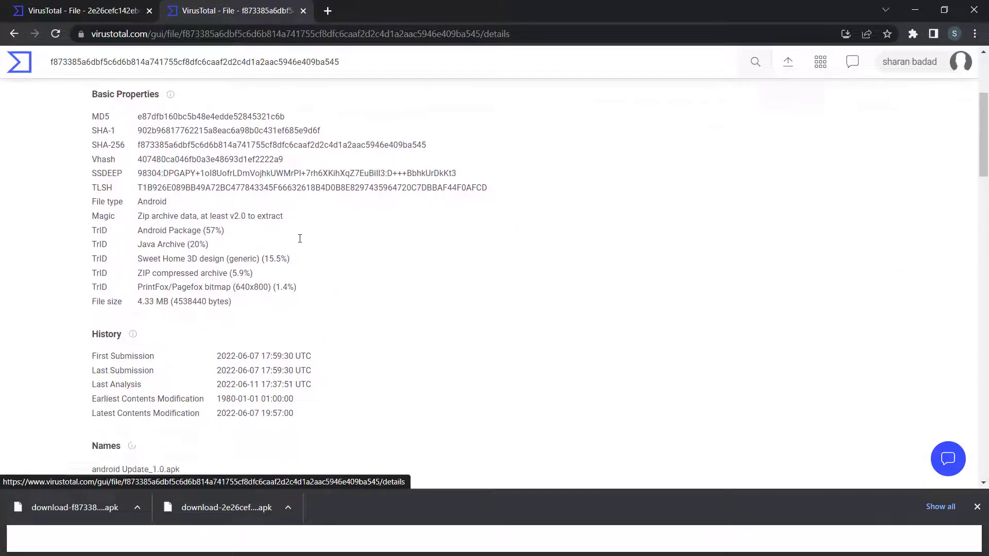
scroll("down", 3)
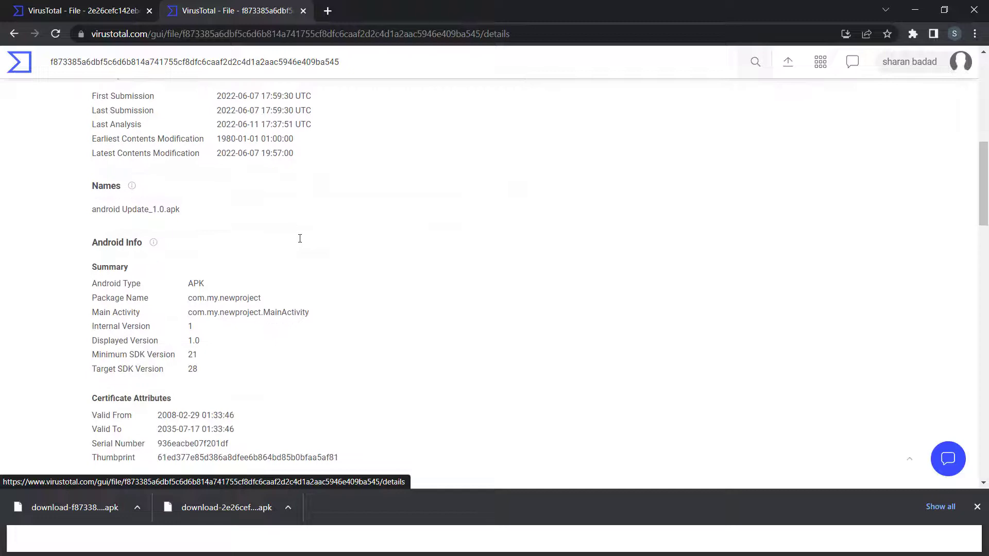
scroll("down", 3)
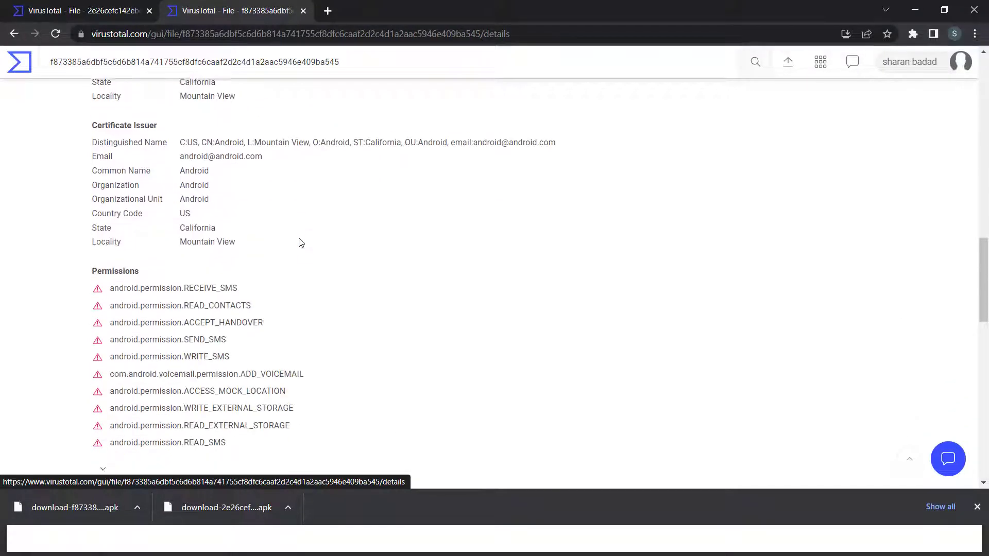
scroll("down", 3)
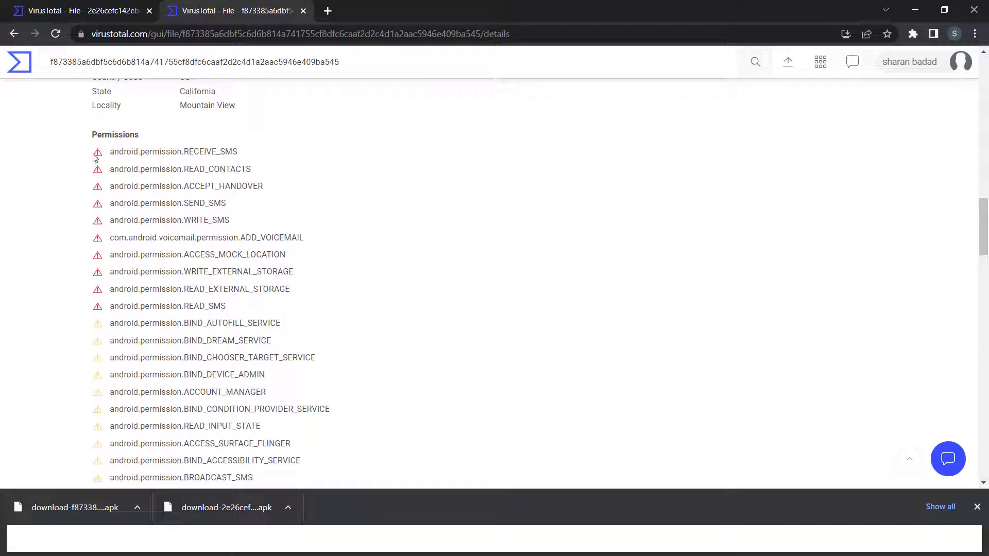
mouse_move(95, 167)
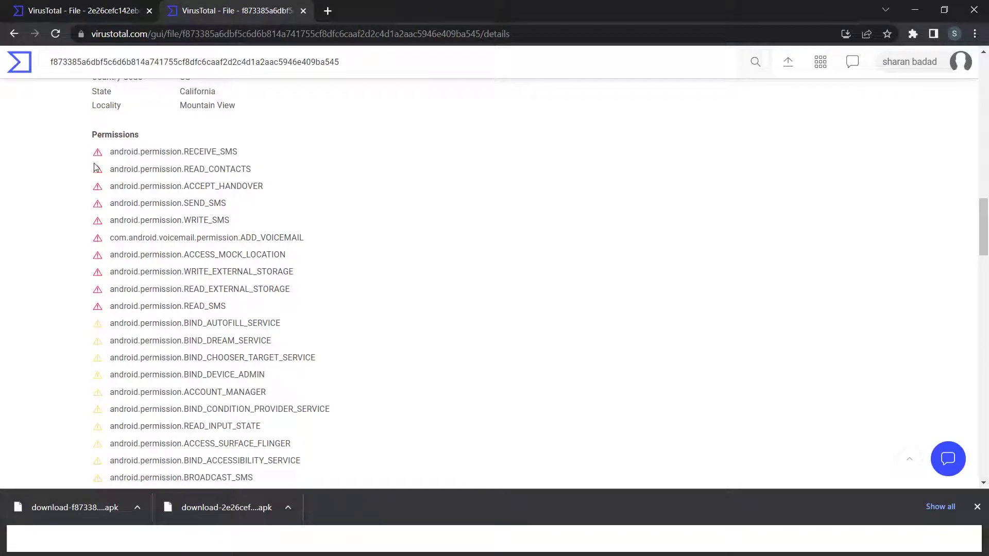
scroll("down", 3)
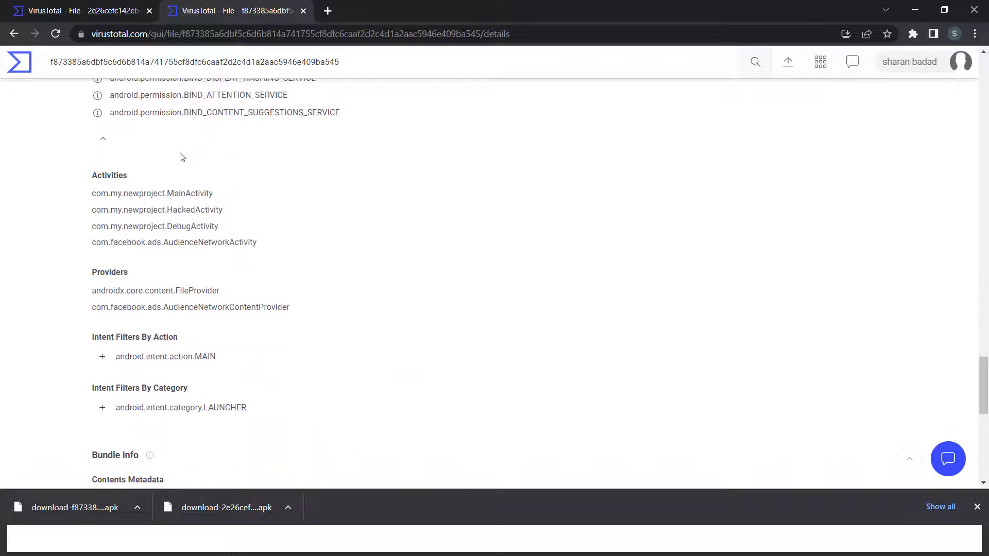
mouse_move(366, 272)
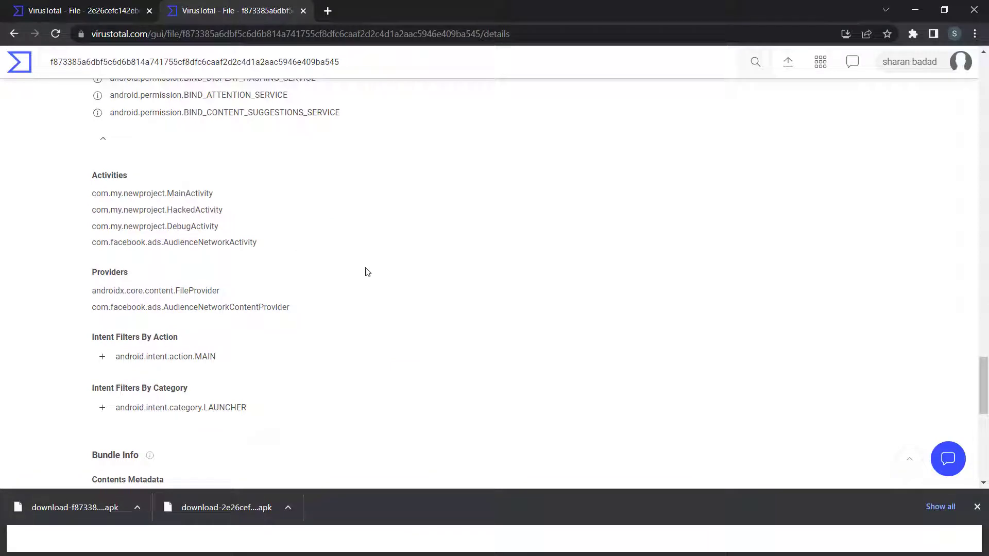
scroll("down", 3)
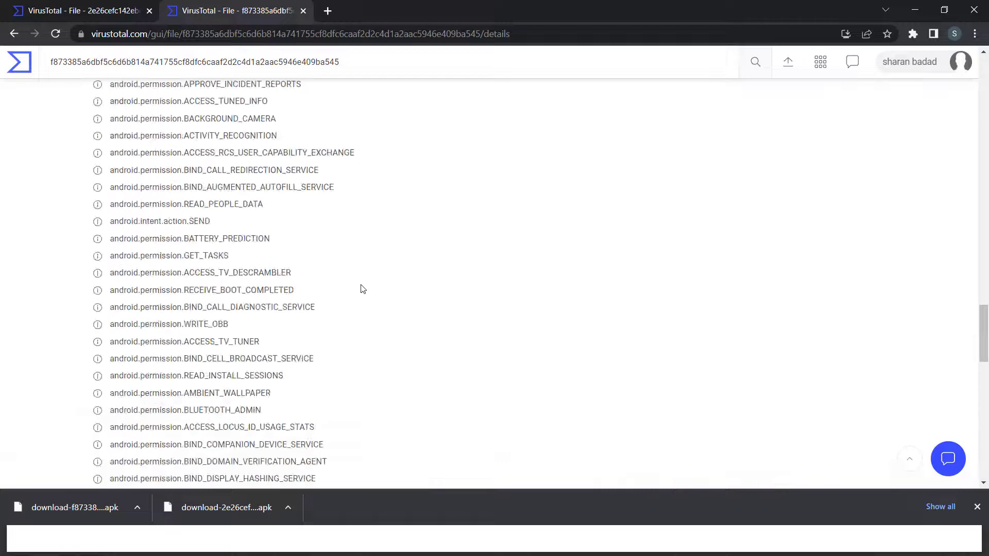
scroll("up", 3)
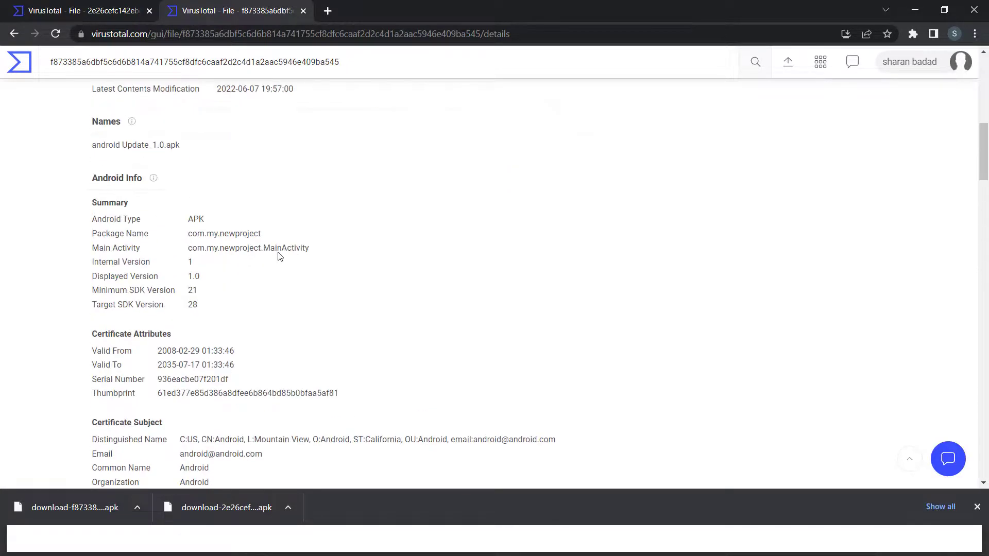
Step: Review the Relations view's contacted US IP addresses and bundled resource files
left_click(265, 249)
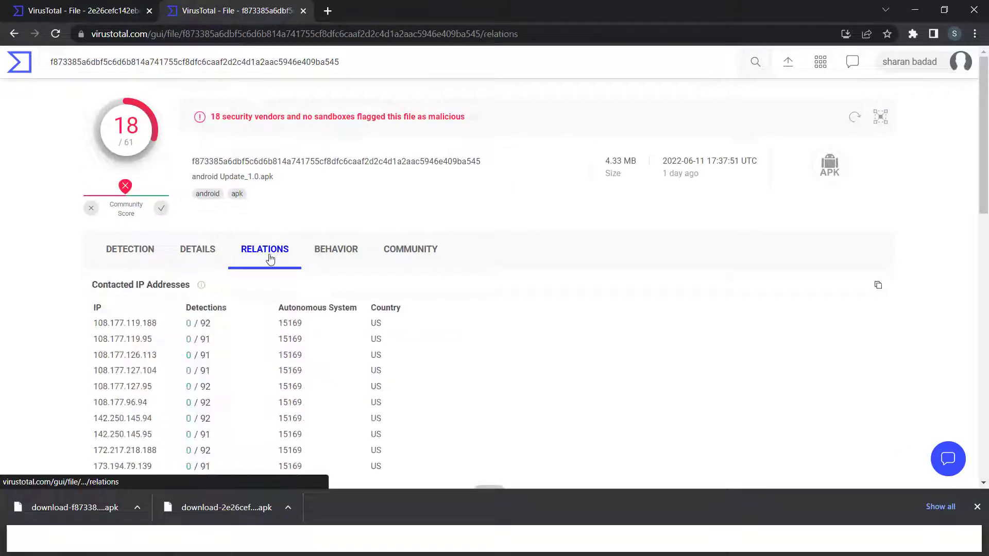
scroll("down", 3)
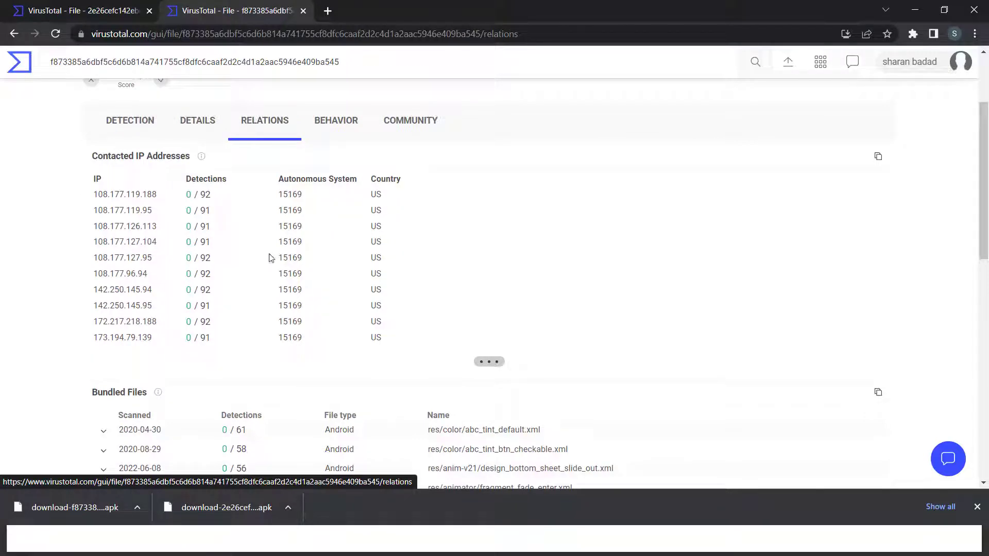
scroll("down", 3)
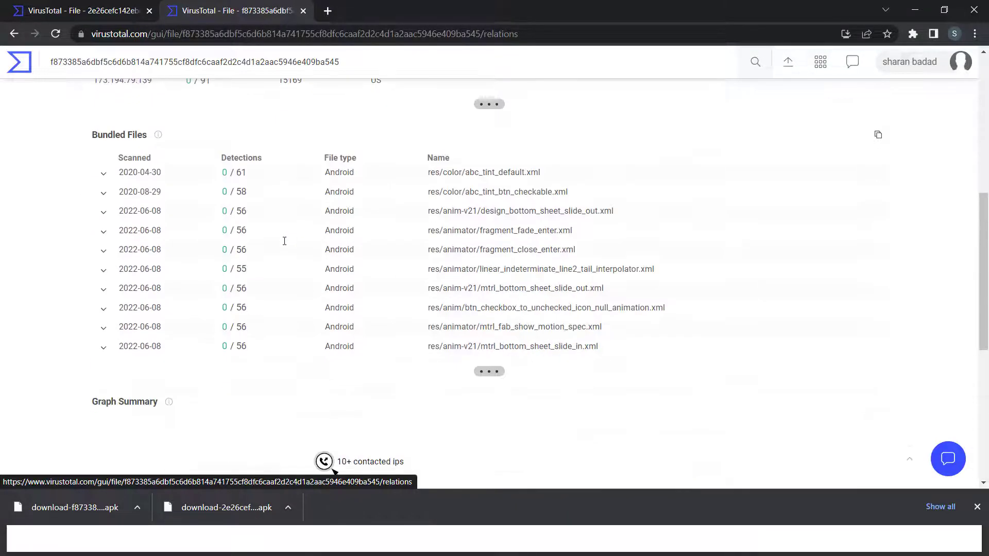
mouse_move(257, 186)
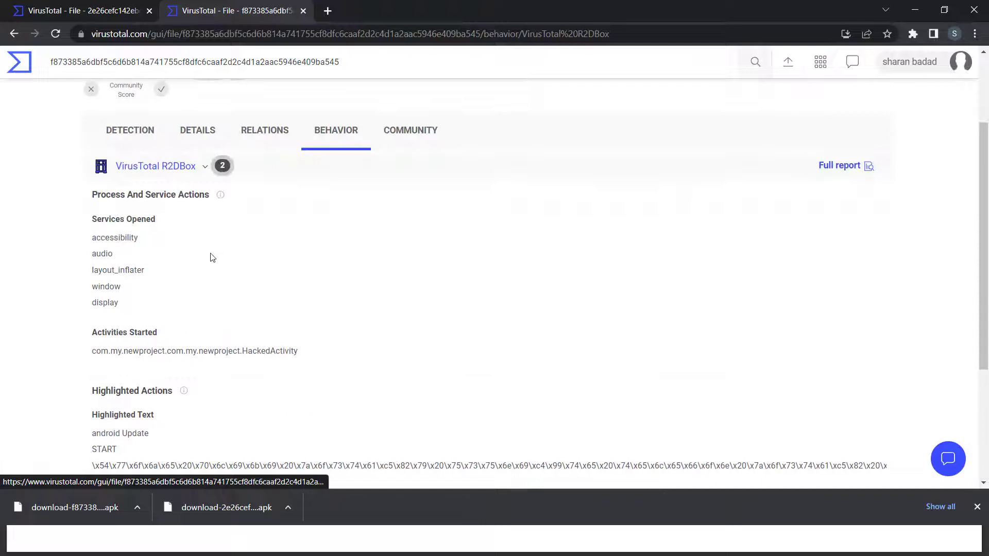
mouse_move(162, 238)
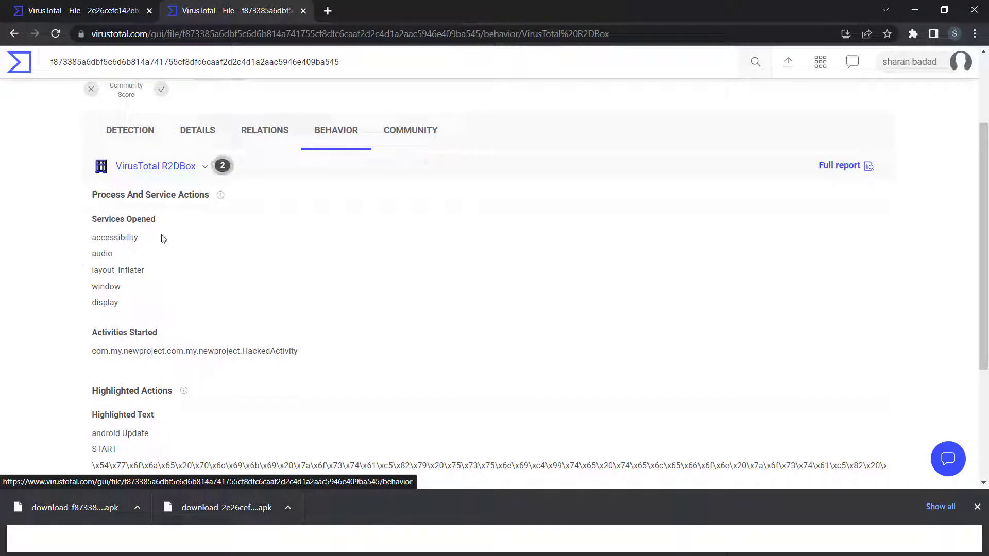
Step: Open the full VirusTotal R2DBox sandbox call report from the sandbox dropdown
left_click(205, 166)
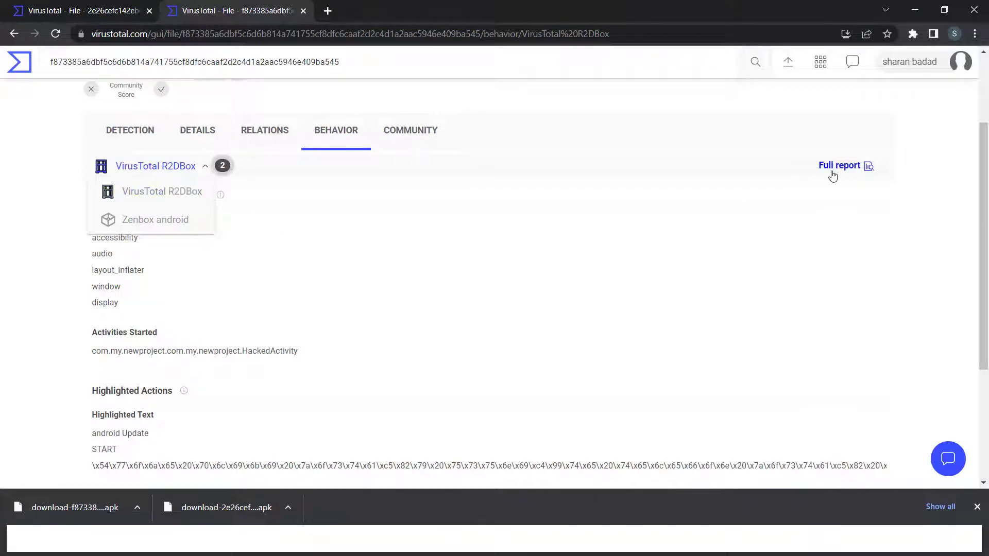
left_click(839, 165)
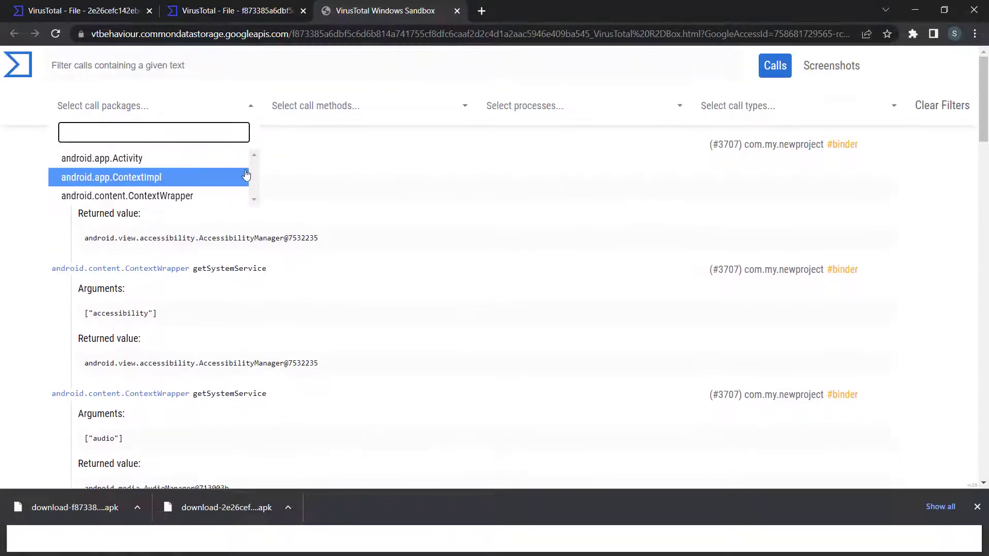
mouse_move(149, 177)
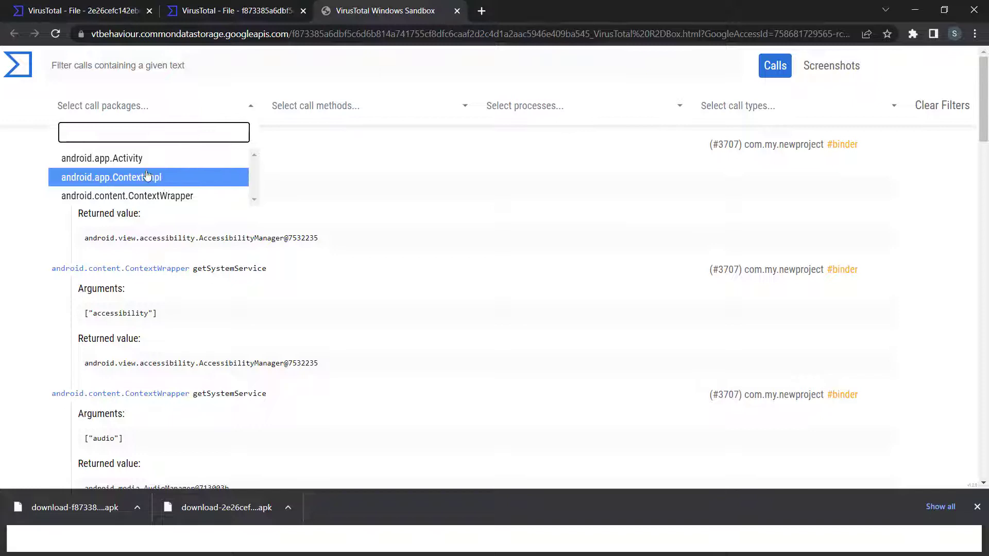
Step: Filter calls to android.app.Activity, startActivityForResult, com.my.newproject and binder
left_click(104, 158)
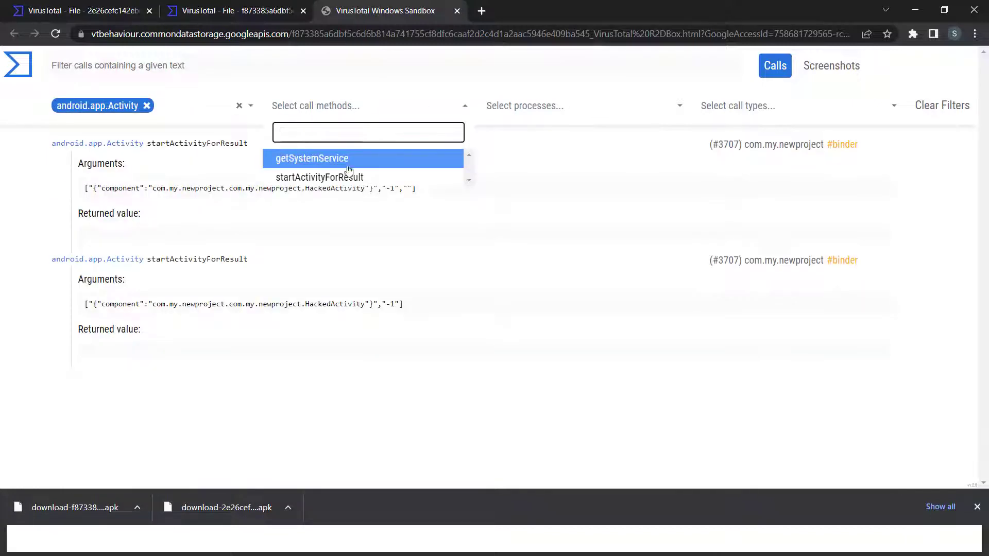
left_click(318, 176)
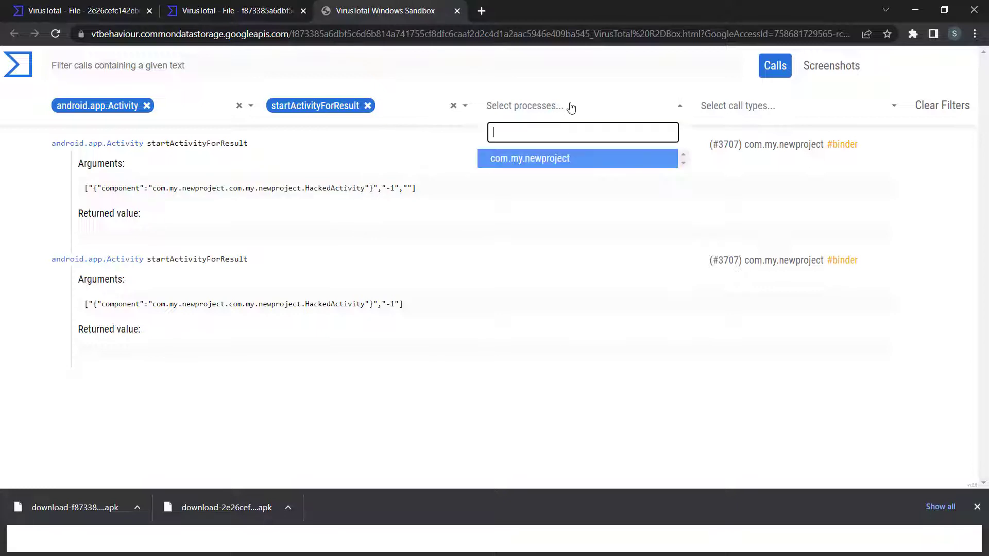
left_click(530, 158)
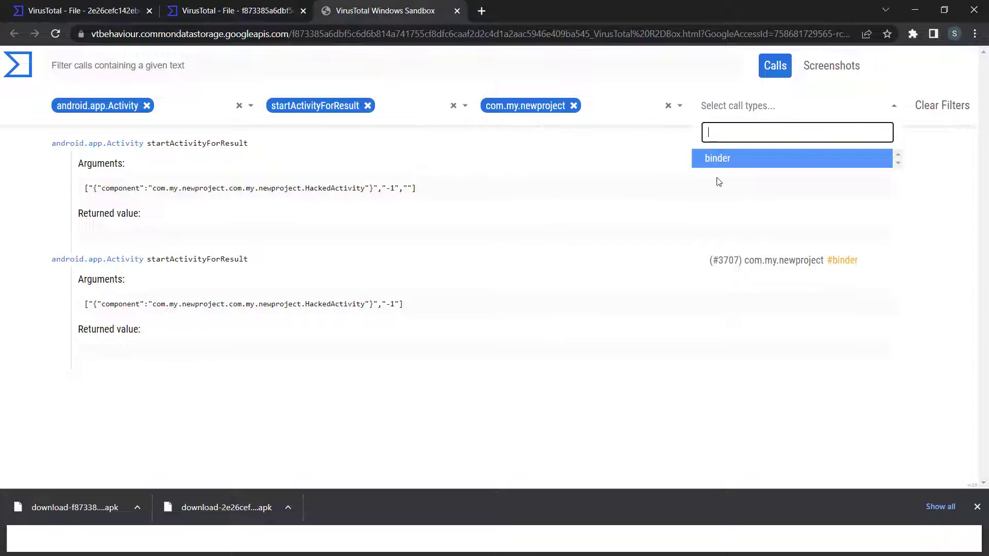
left_click(717, 158)
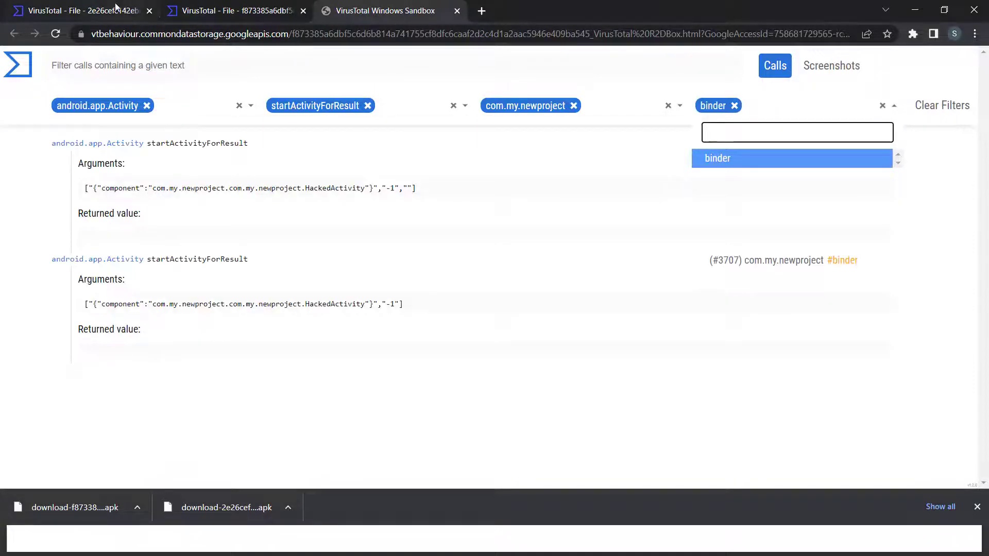
left_click(77, 10)
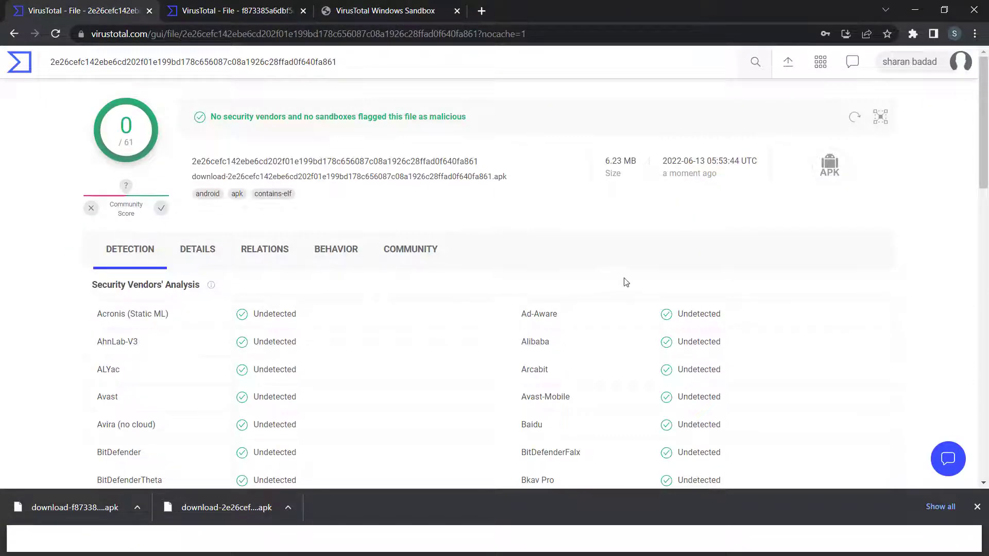
Step: Show the 0/61 APK's Details with file type, TrID breakdown and submission history
scroll("down", 3)
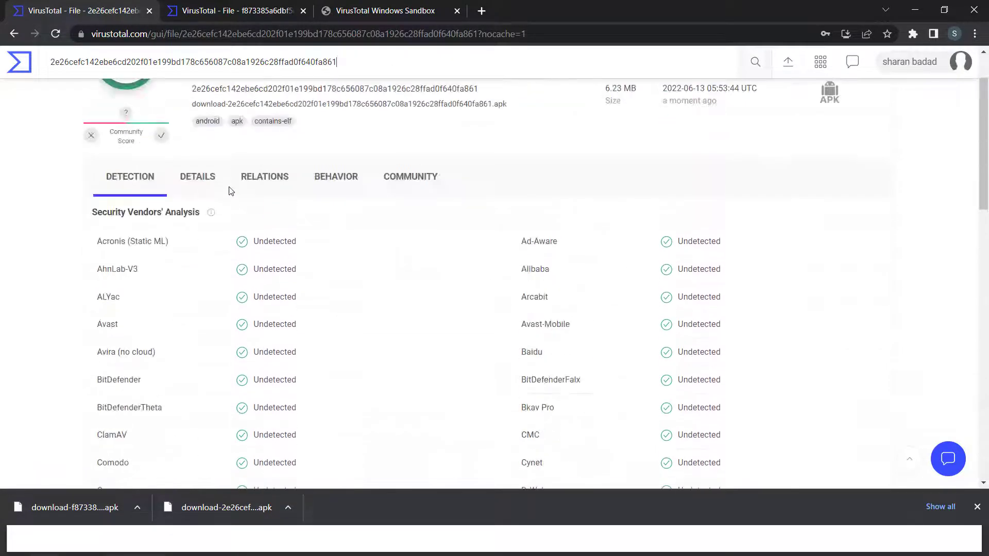
left_click(197, 176)
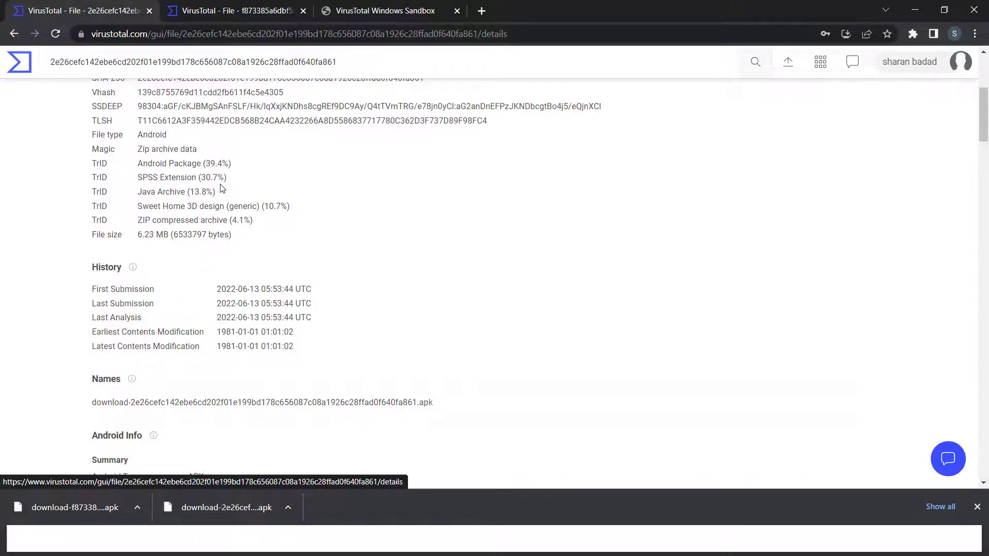
scroll("down", 3)
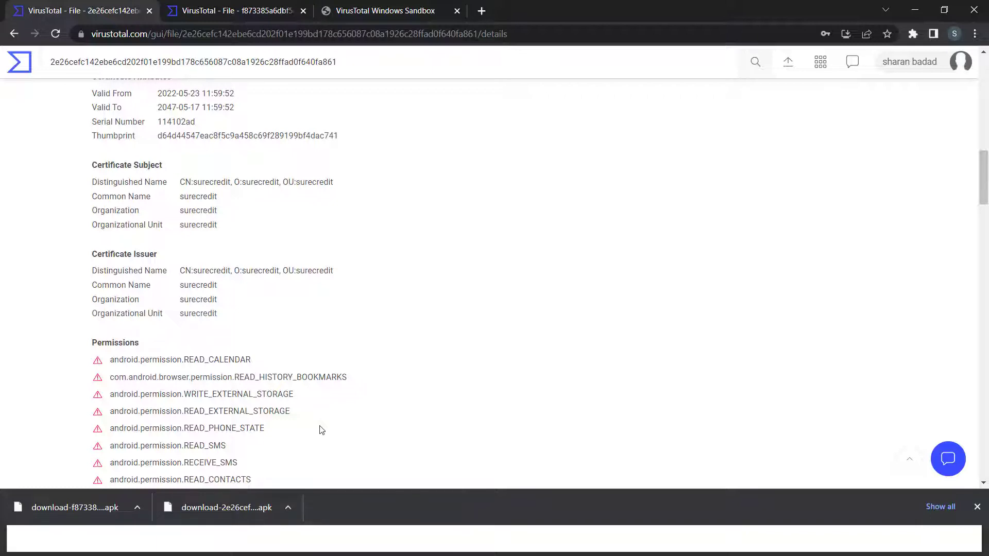
scroll("down", 3)
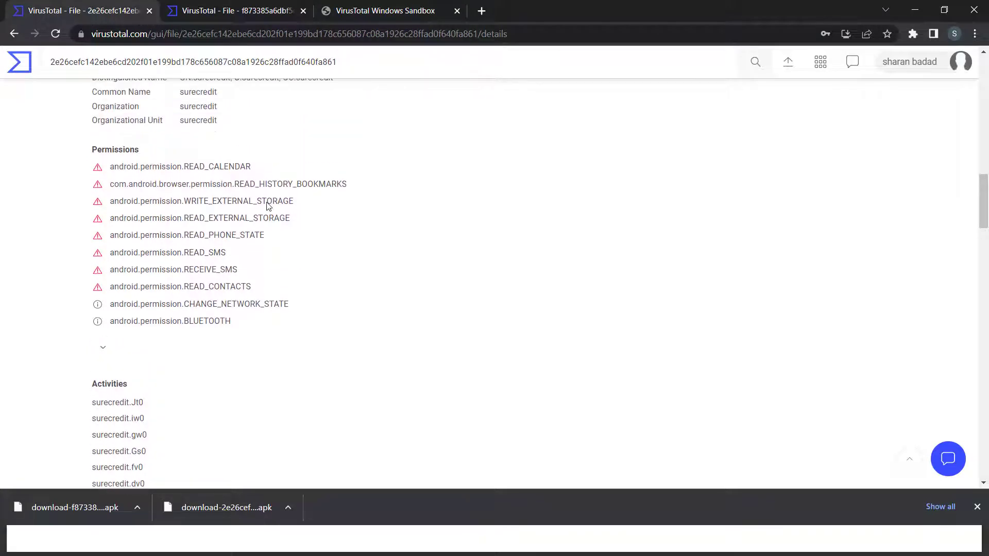
mouse_move(238, 281)
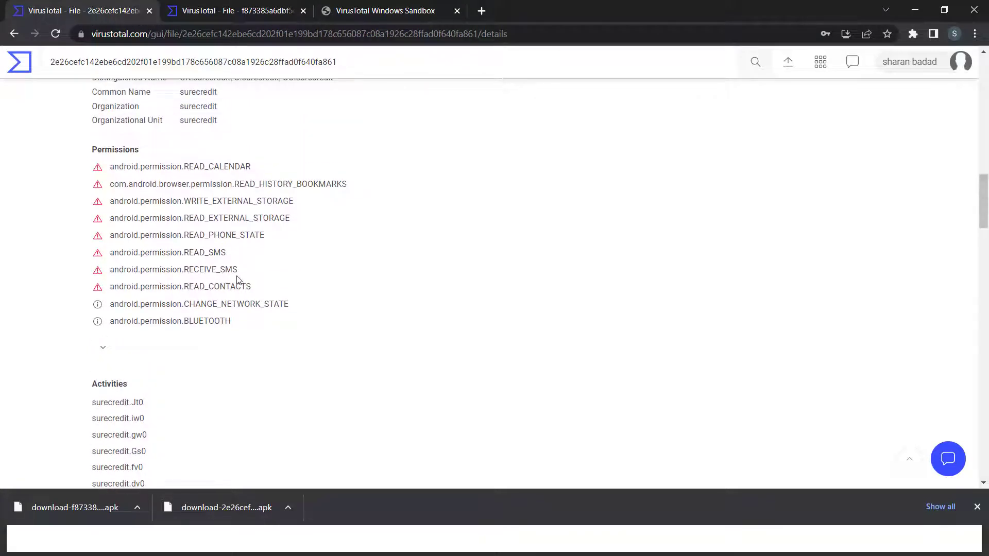
scroll("down", 3)
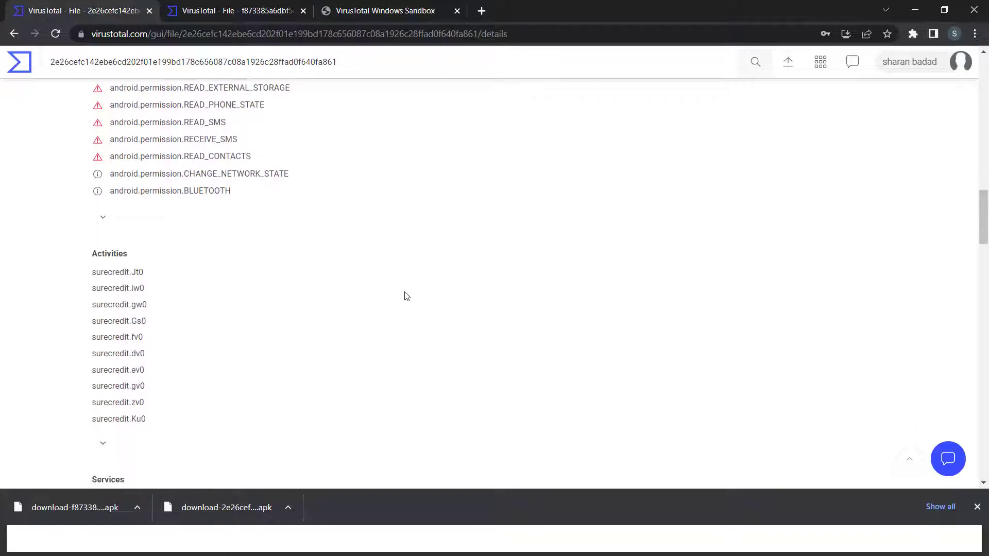
scroll("up", 3)
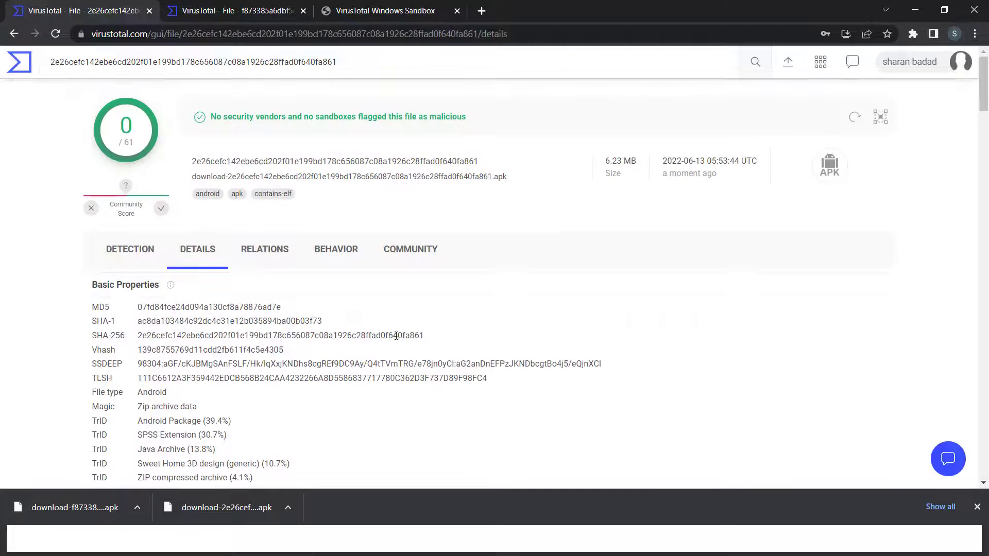
Step: Read Receivers, Providers, Interesting Strings and Bundle Info, then view bundled files under Relations
scroll("down", 3)
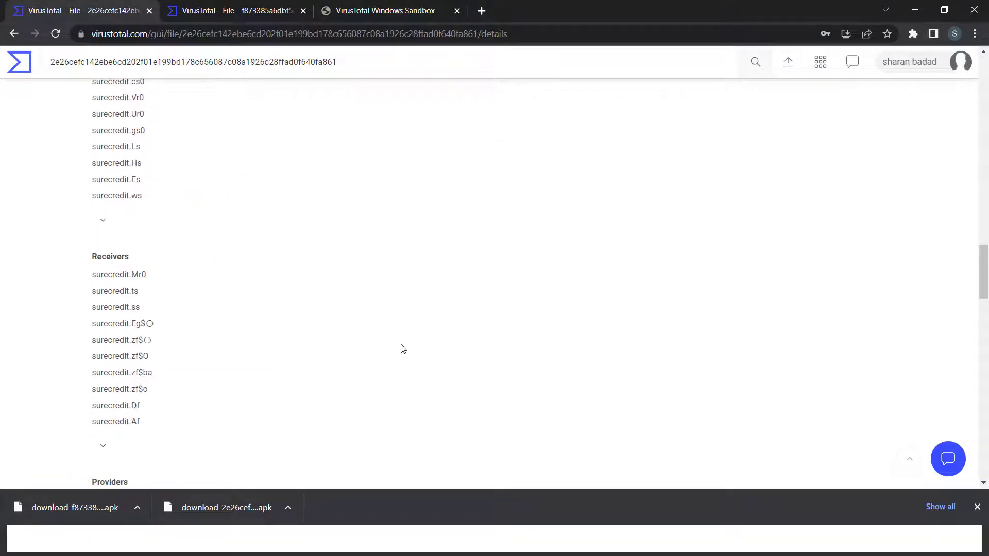
scroll("down", 3)
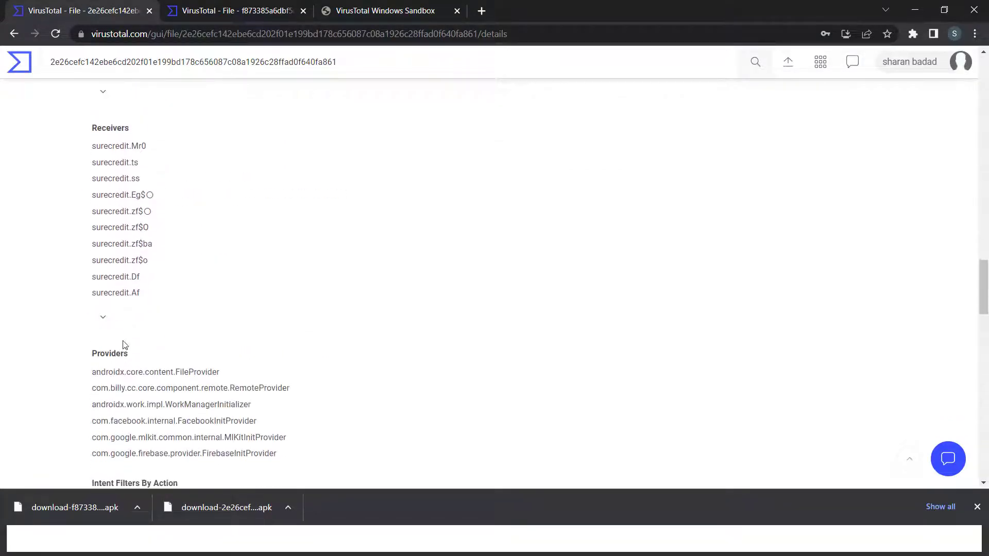
scroll("down", 3)
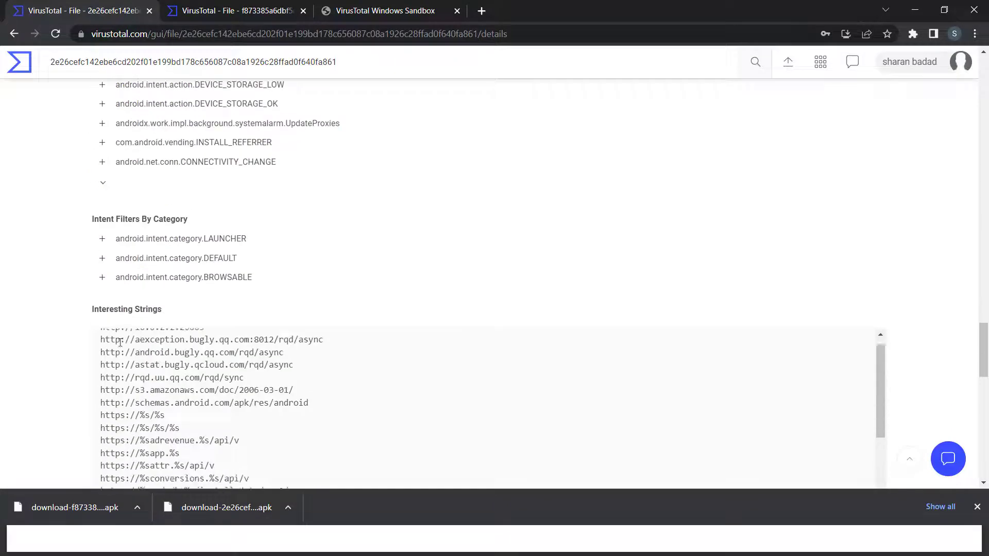
scroll("down", 3)
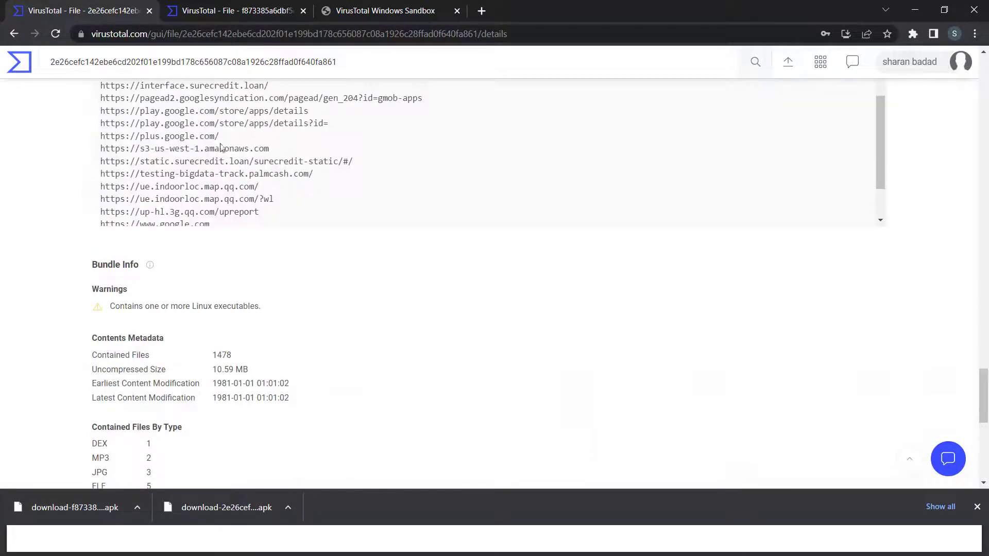
scroll("down", 3)
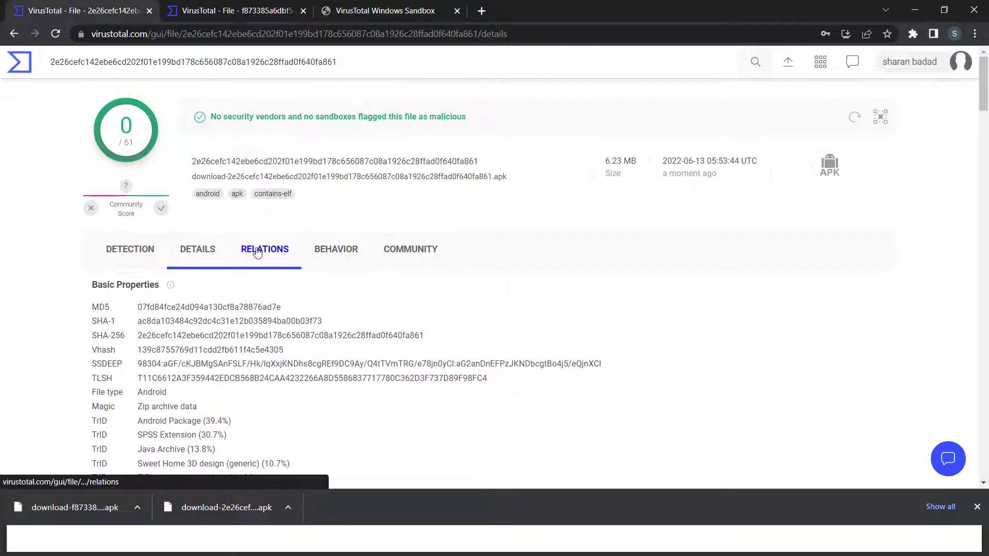
left_click(264, 249)
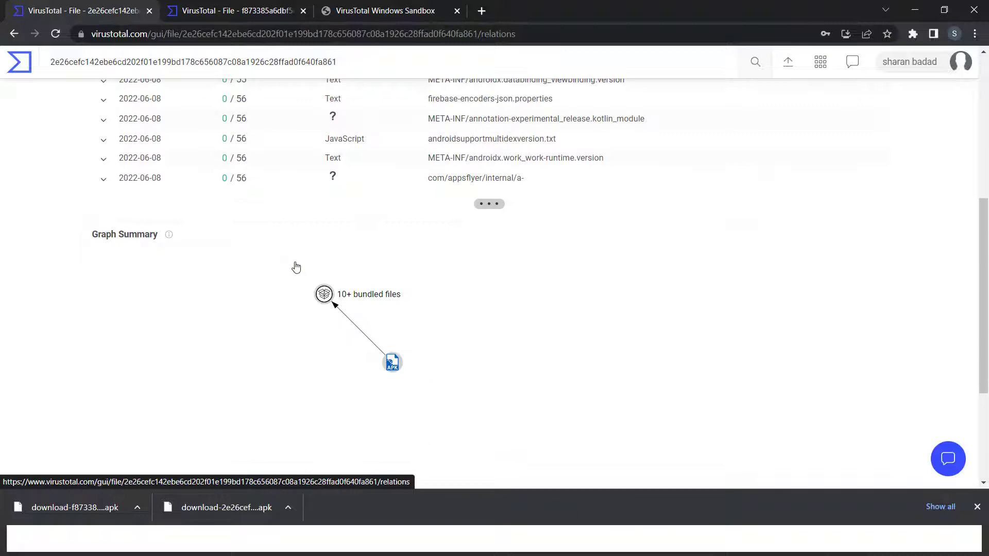